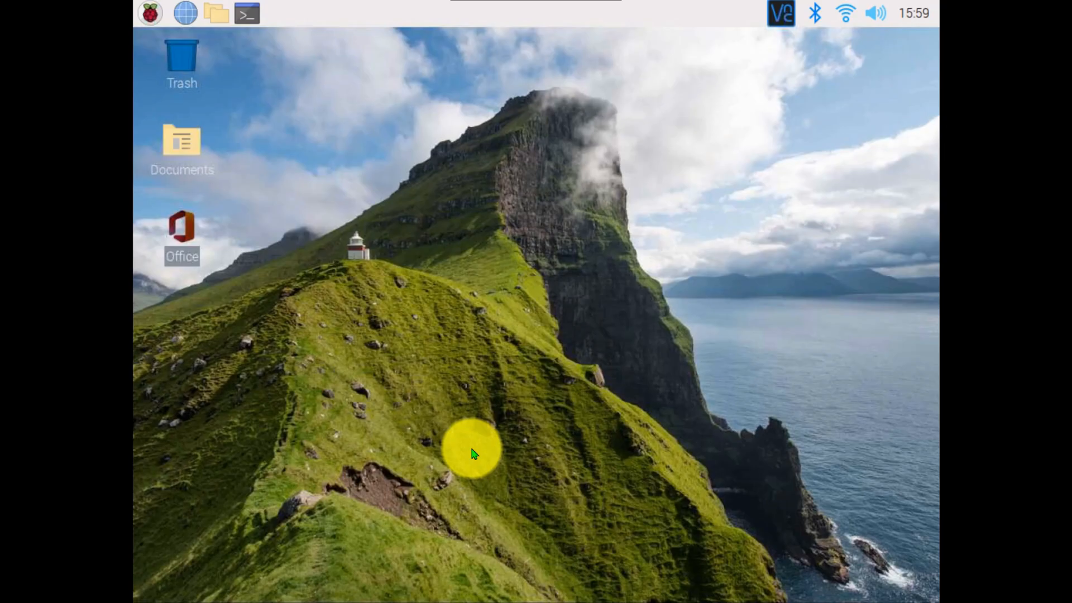
mouse_move(438, 345)
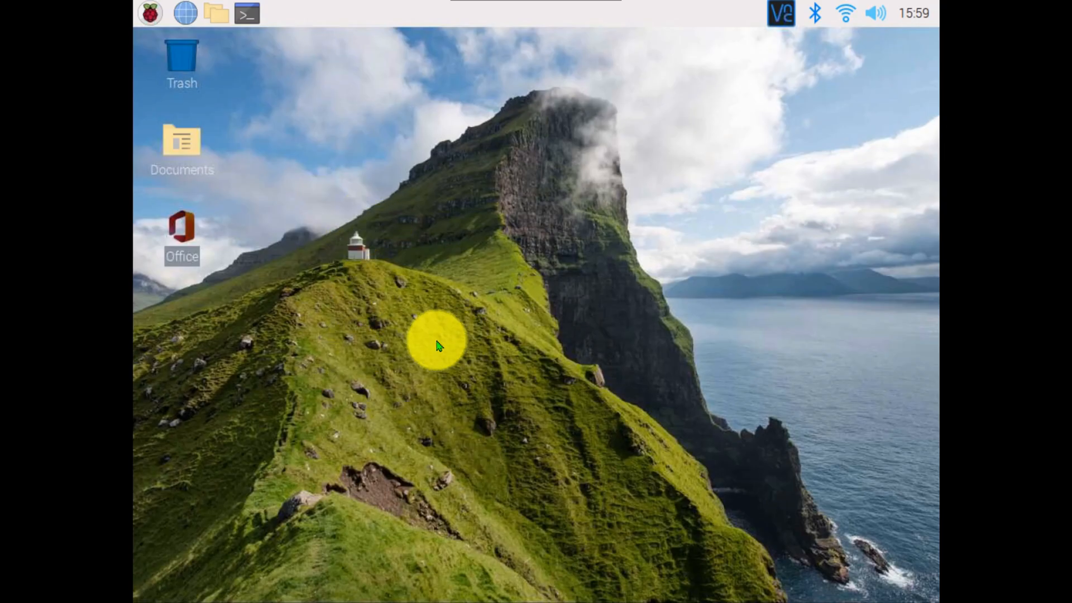
mouse_move(457, 361)
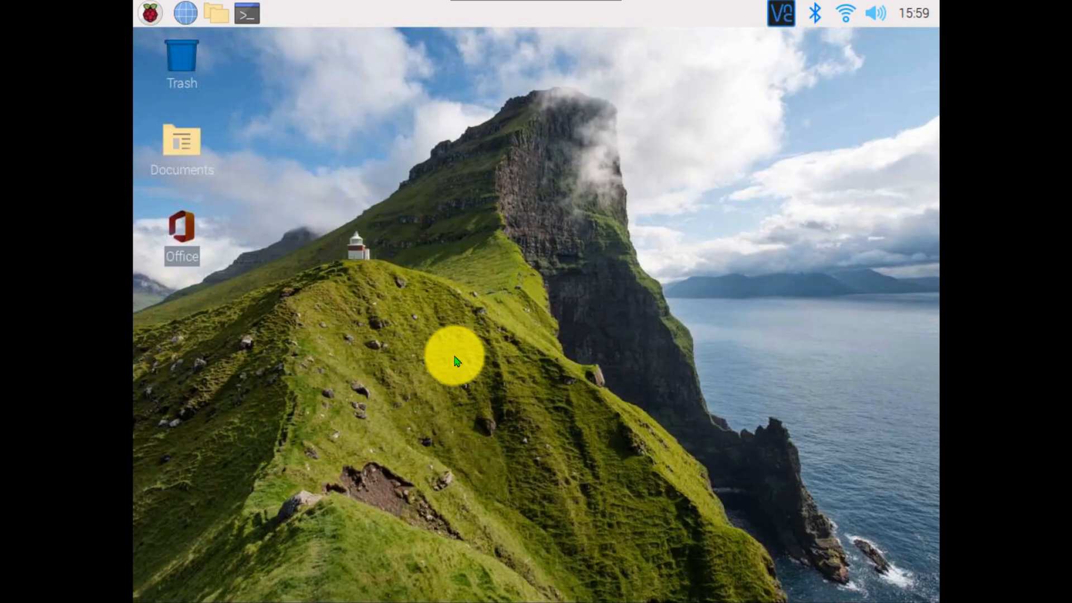
mouse_move(436, 257)
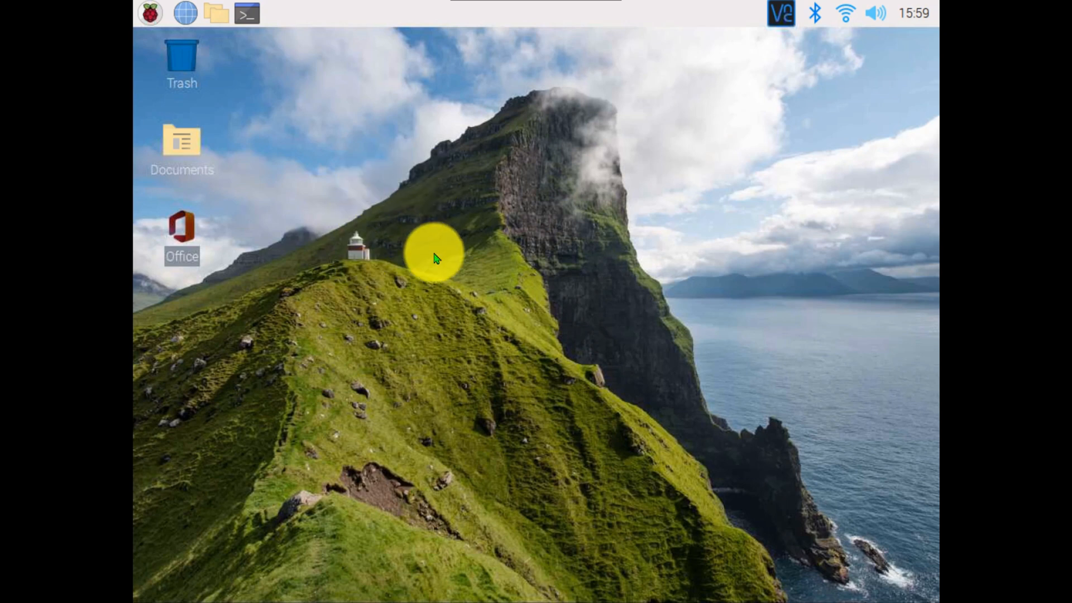
mouse_move(300, 129)
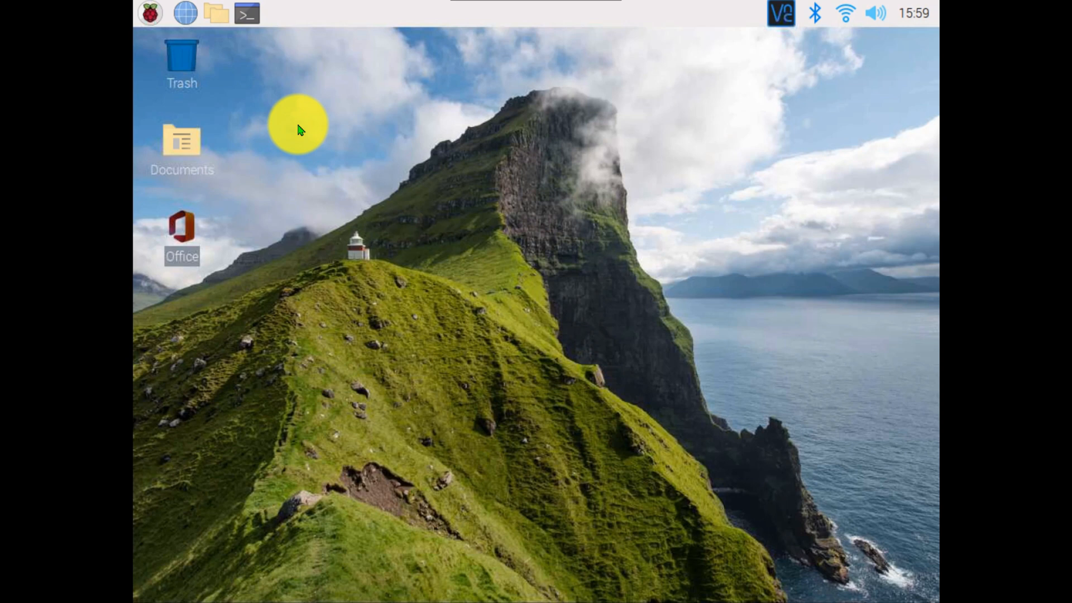
Enable VNC remote access in the Raspberry Pi Configuration interfaces settings
click(149, 14)
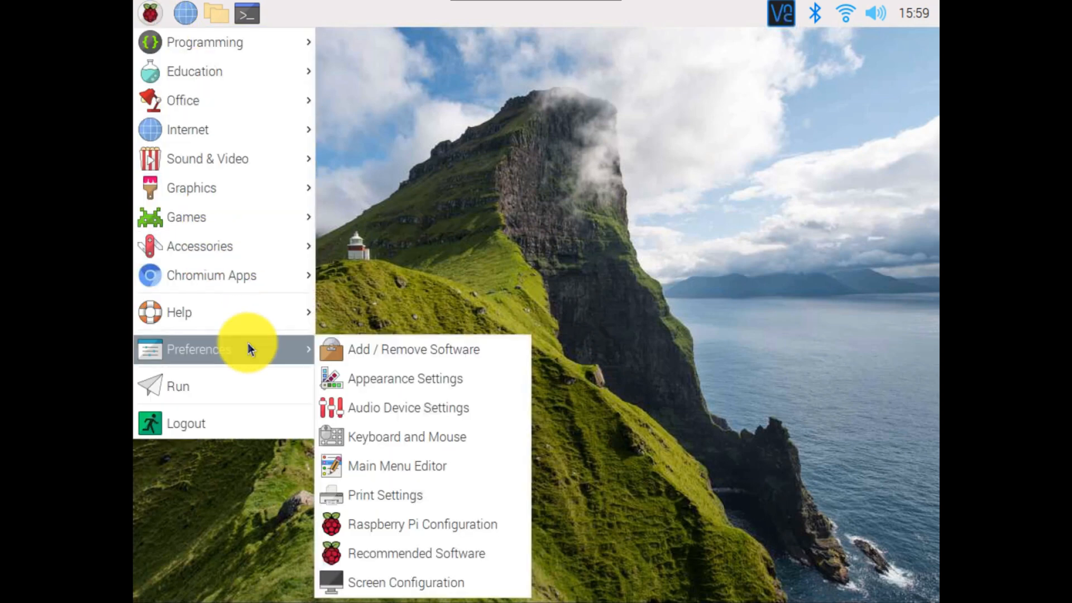
mouse_move(422, 524)
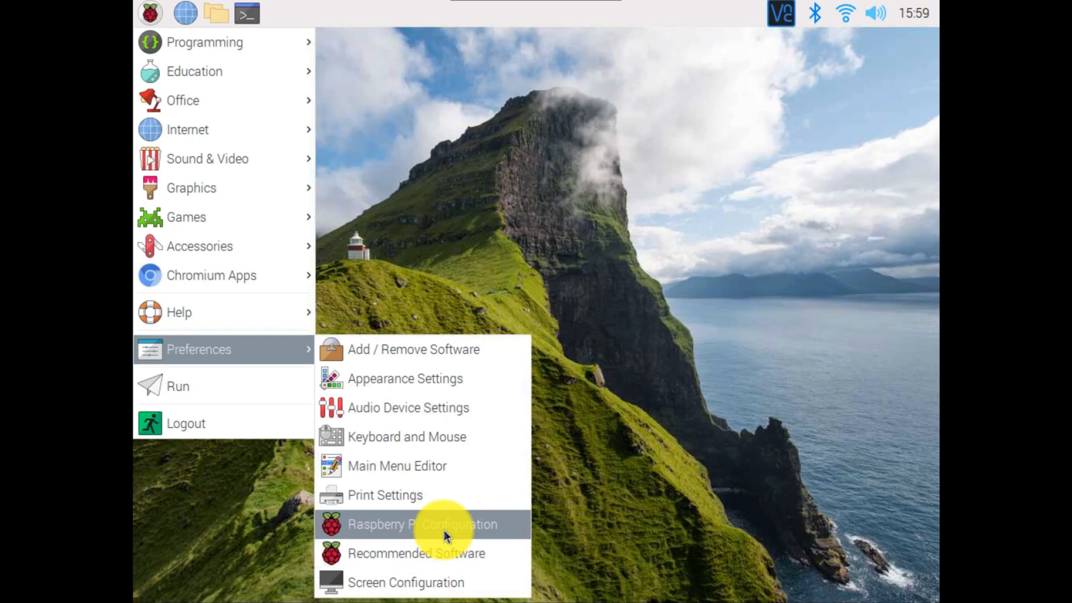
mouse_move(445, 524)
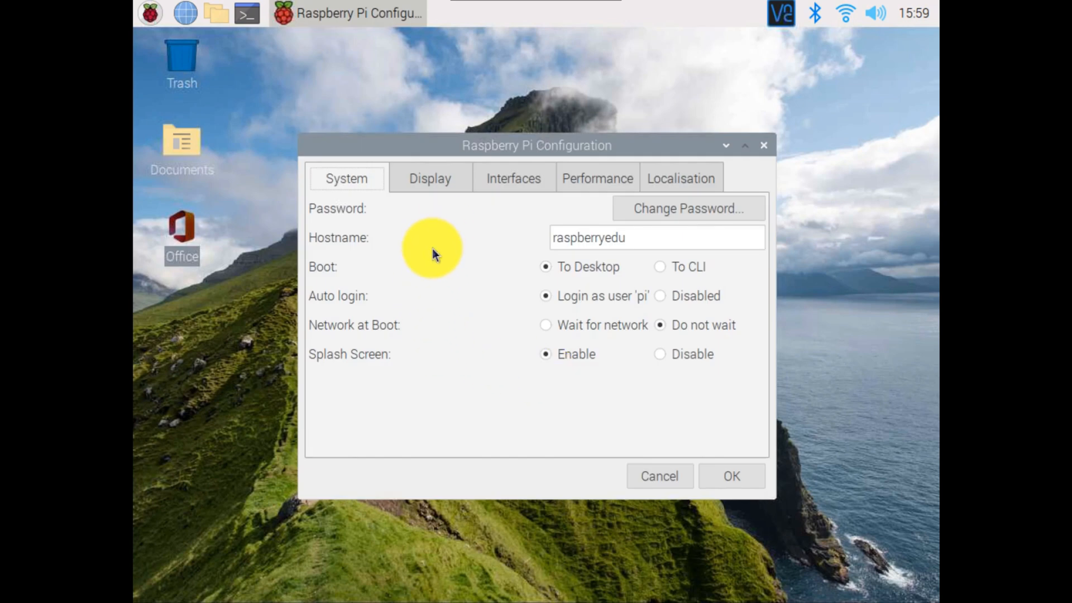
mouse_move(596, 177)
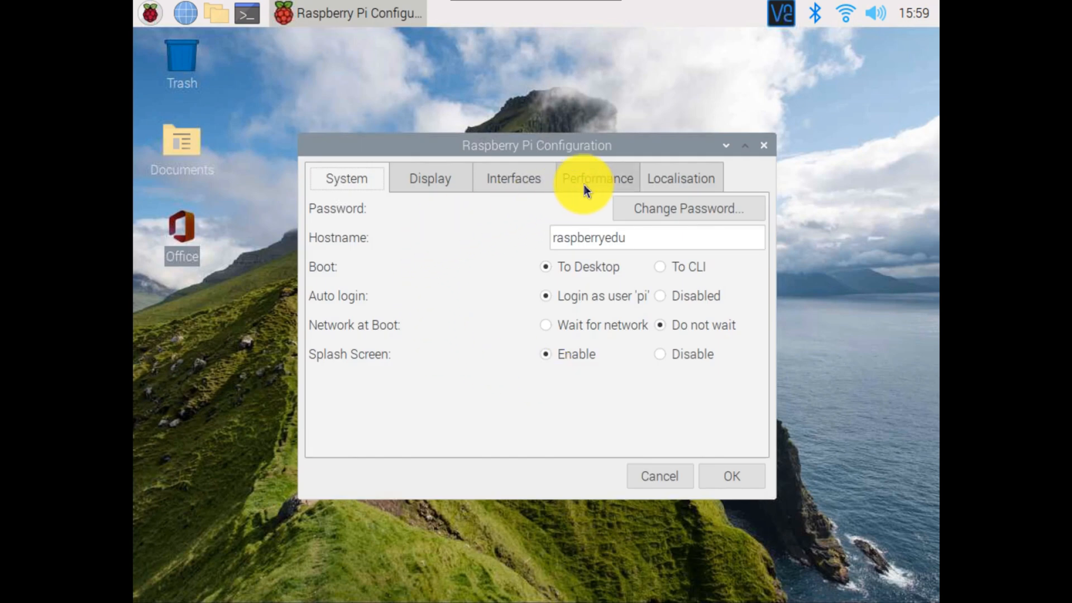
click(513, 177)
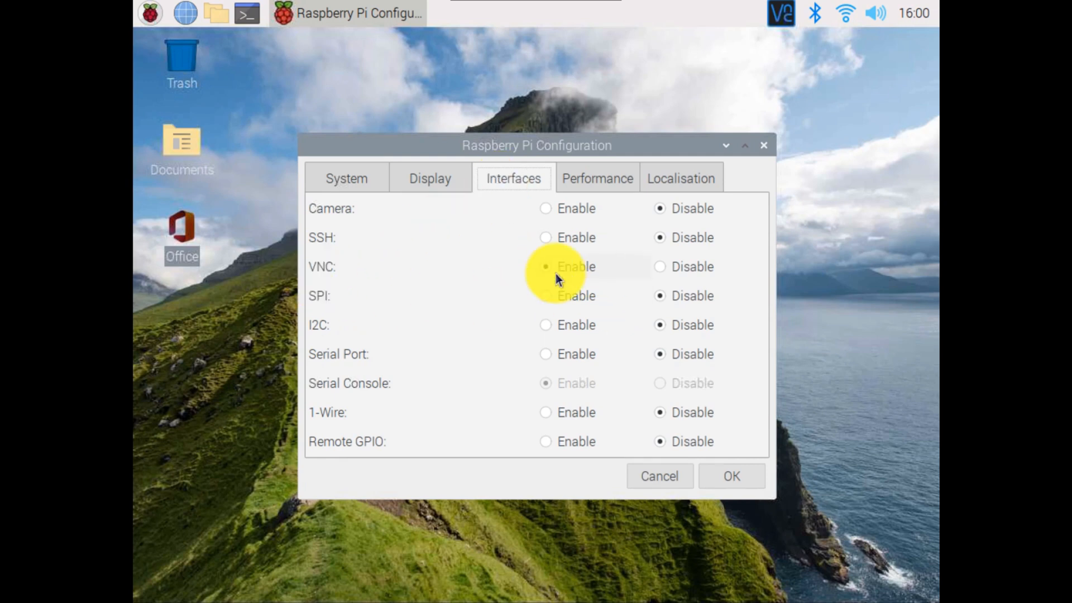
click(546, 267)
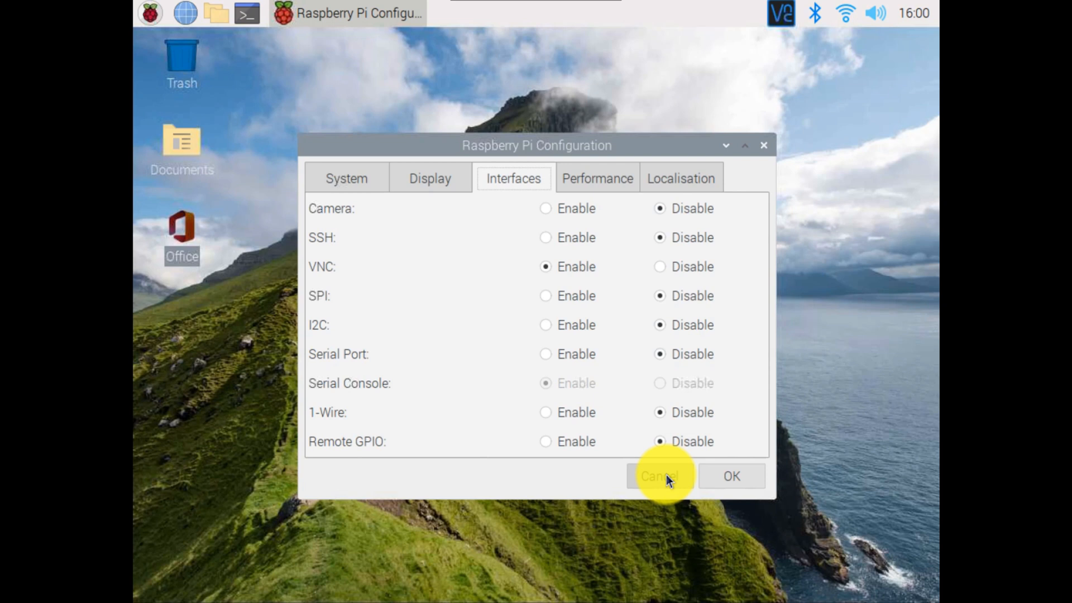
click(659, 476)
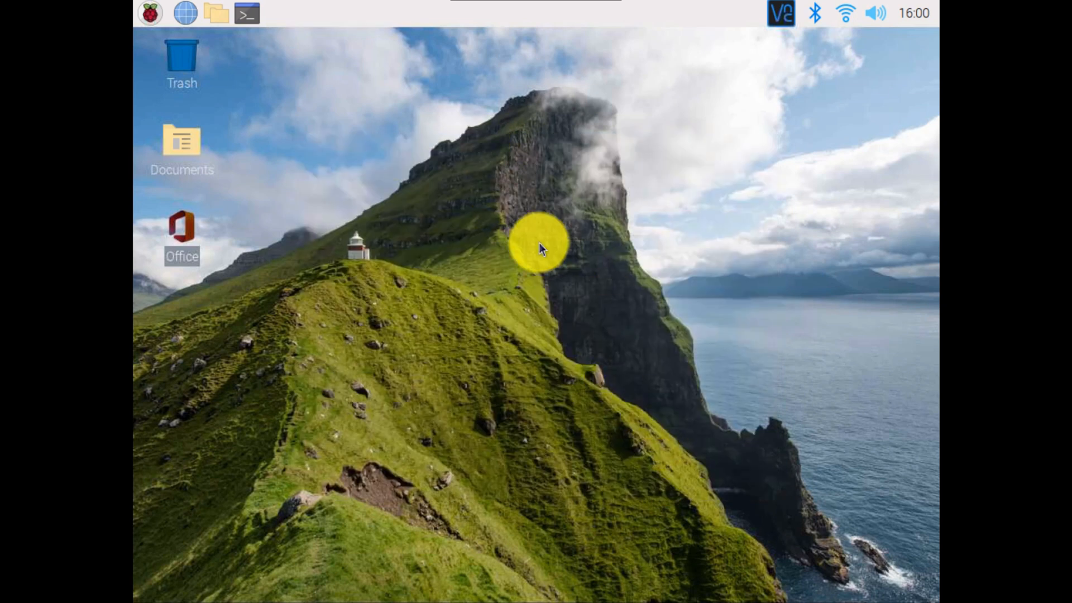
mouse_move(541, 248)
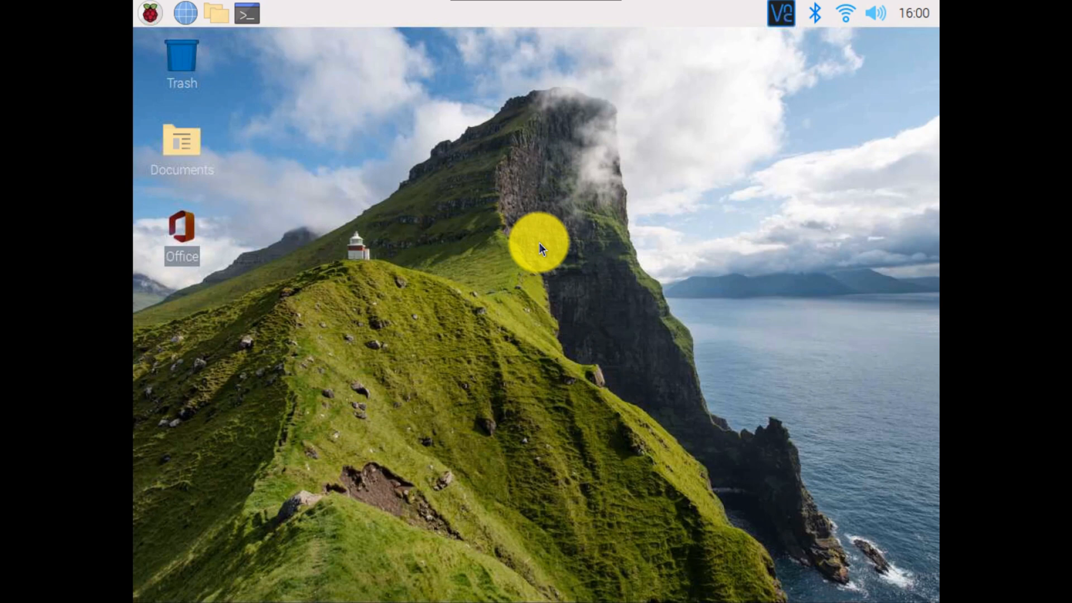
mouse_move(670, 210)
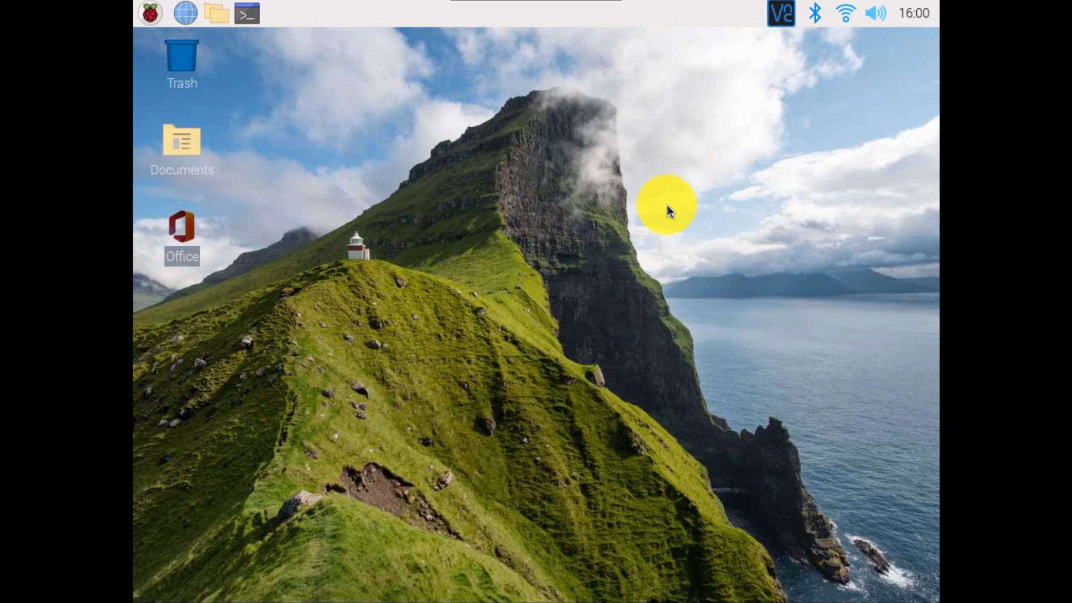
mouse_move(696, 242)
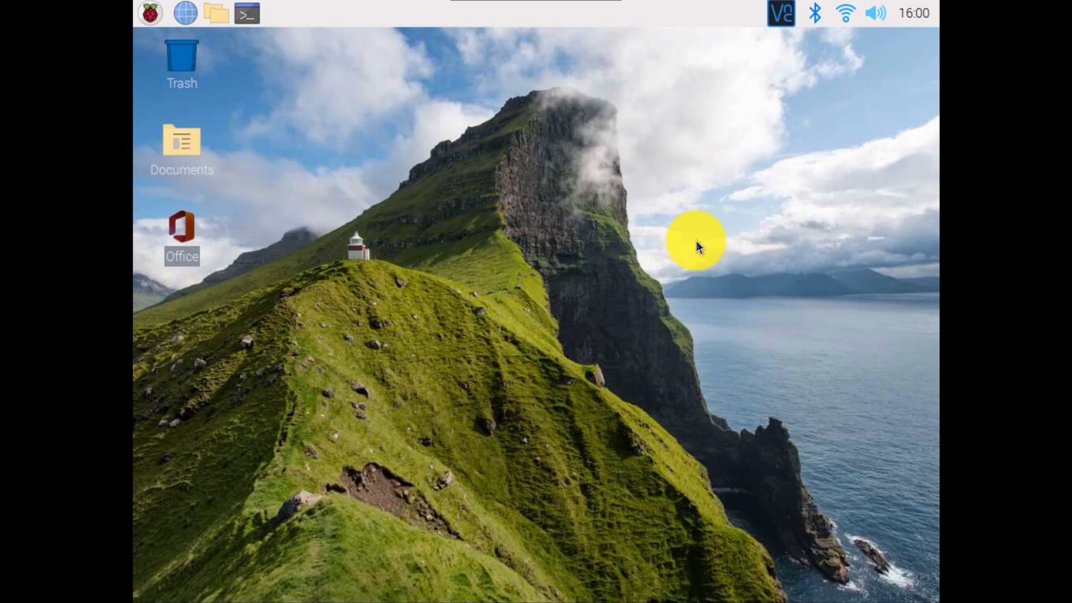
View the VNC Server details showing address 10.10.10.191 and signature, then close it
click(780, 13)
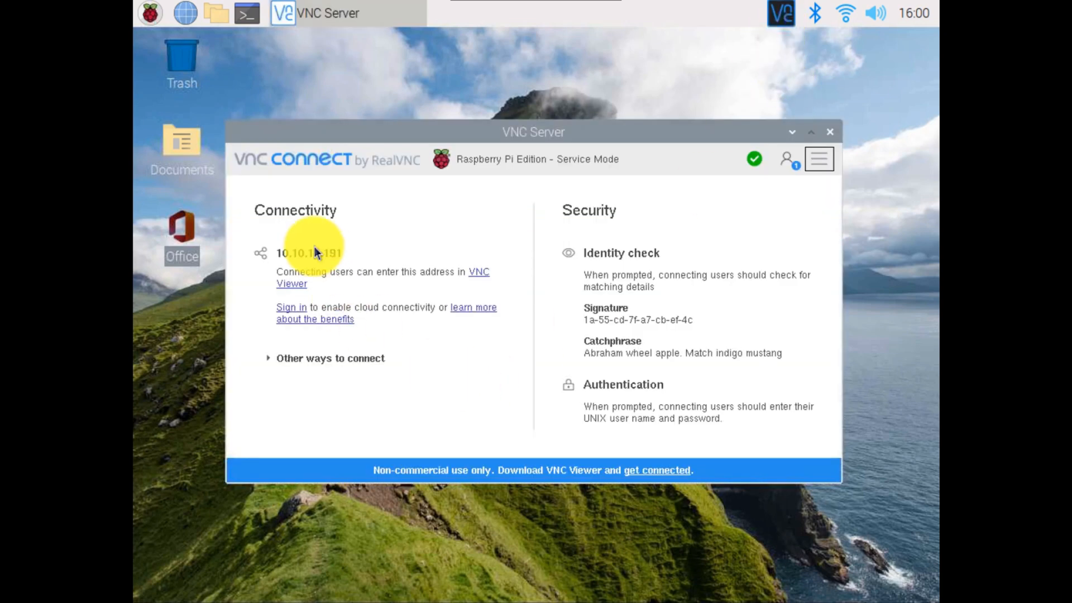
mouse_move(386, 308)
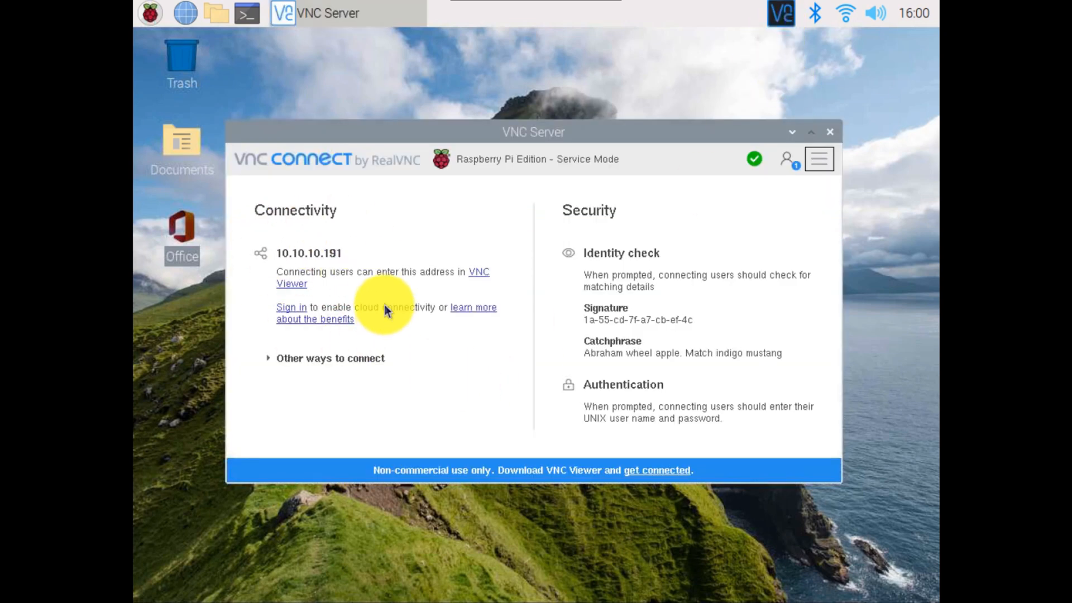
mouse_move(280, 267)
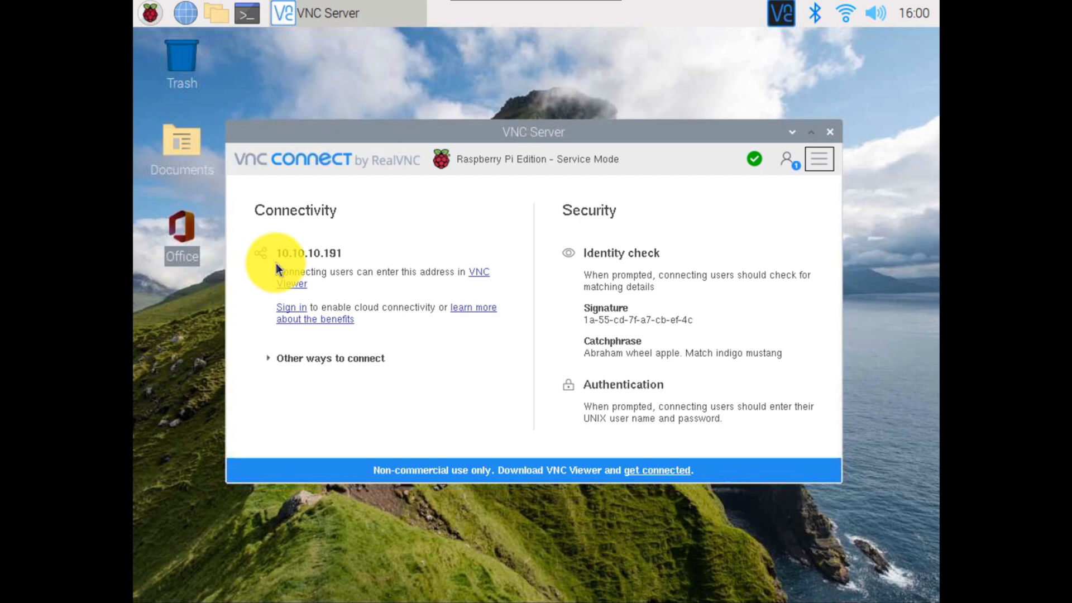
mouse_move(303, 239)
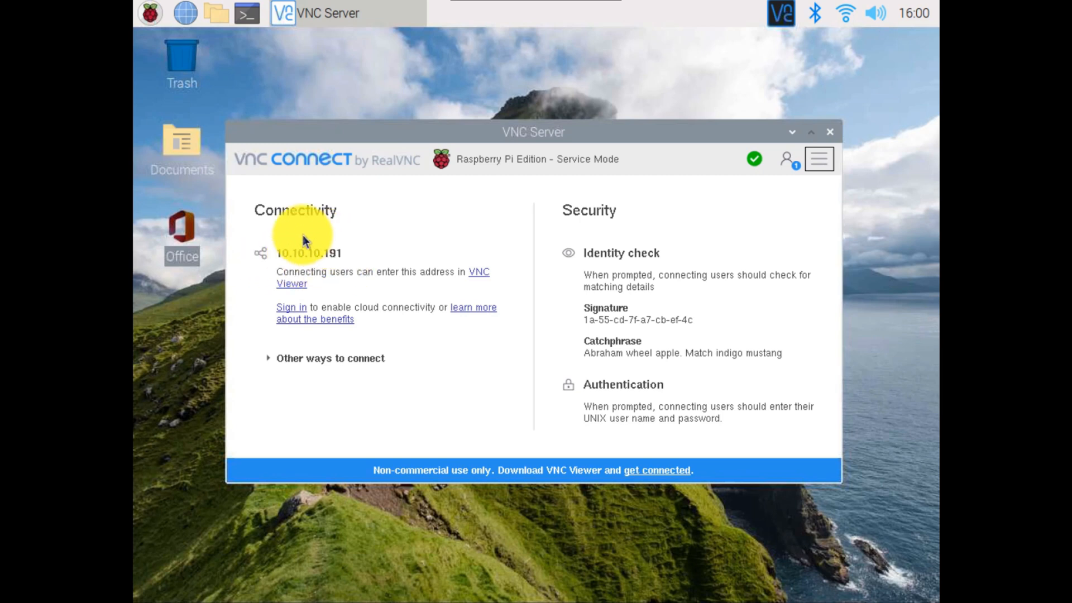
mouse_move(402, 350)
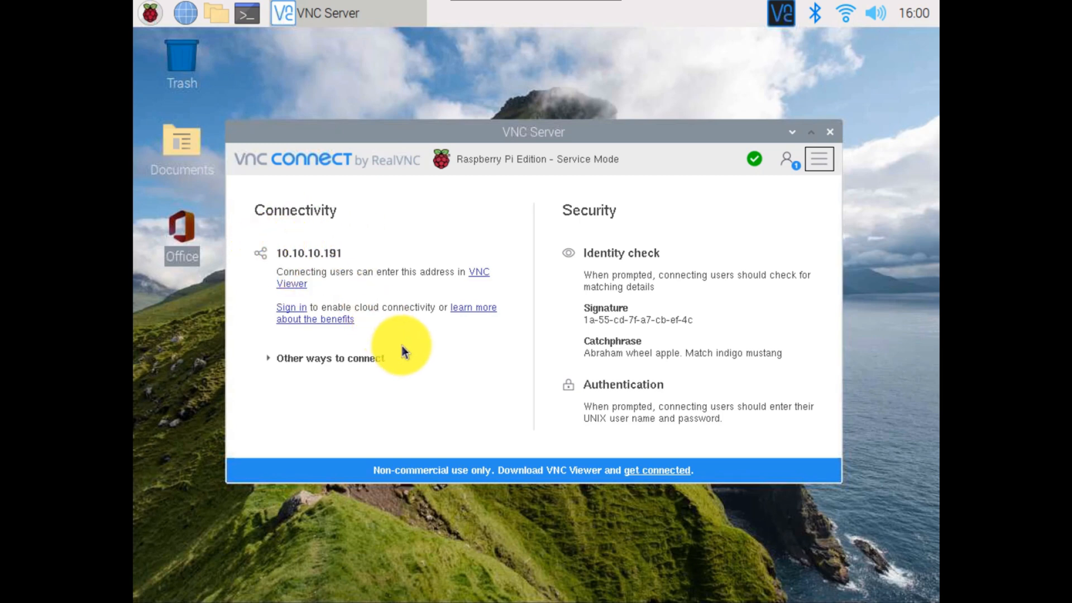
mouse_move(406, 346)
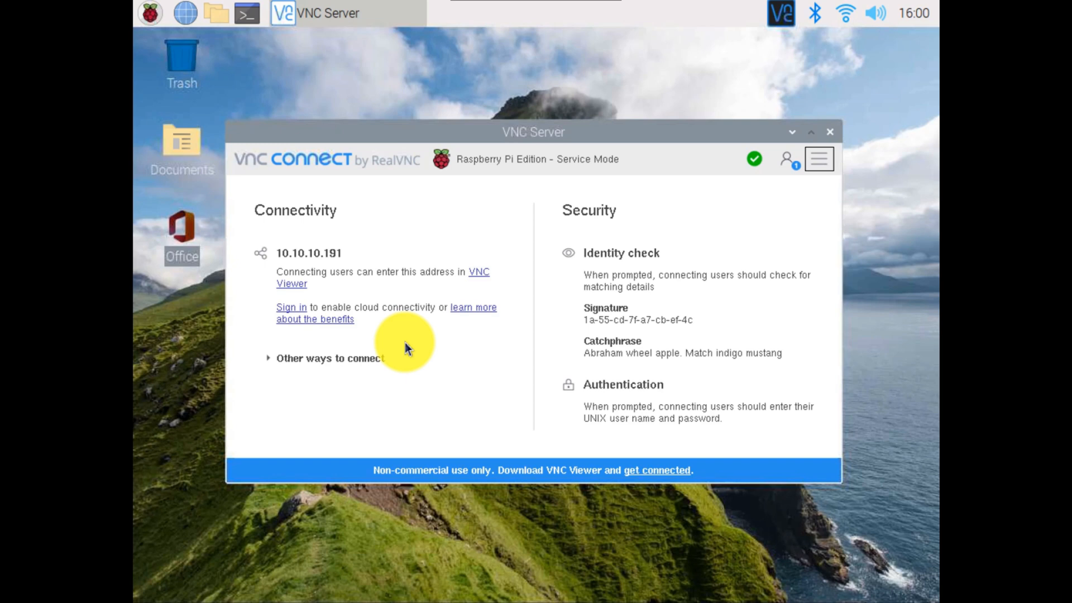
mouse_move(748, 178)
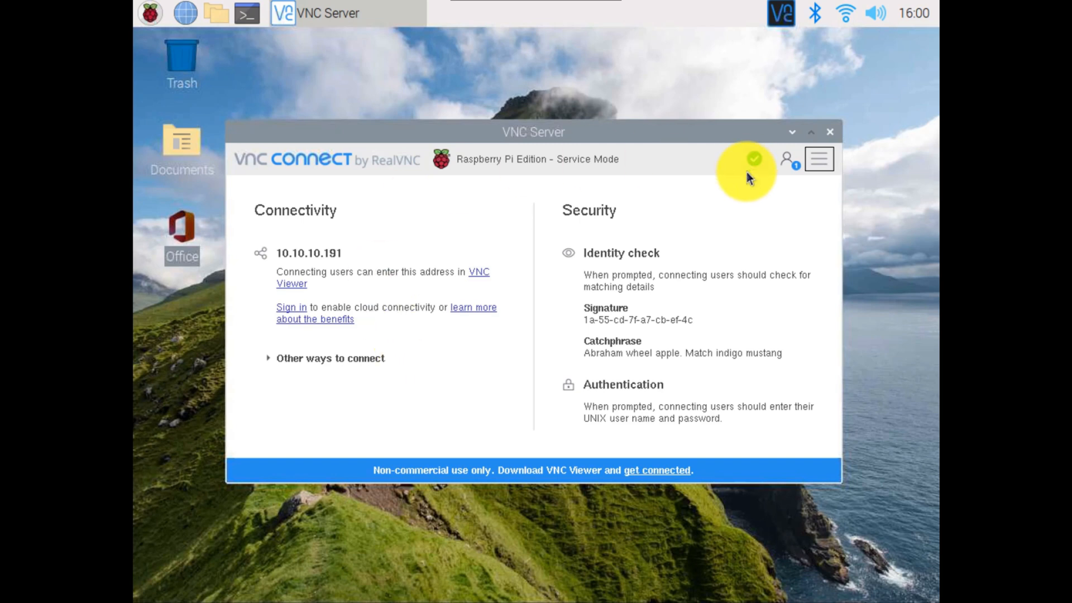
mouse_move(869, 151)
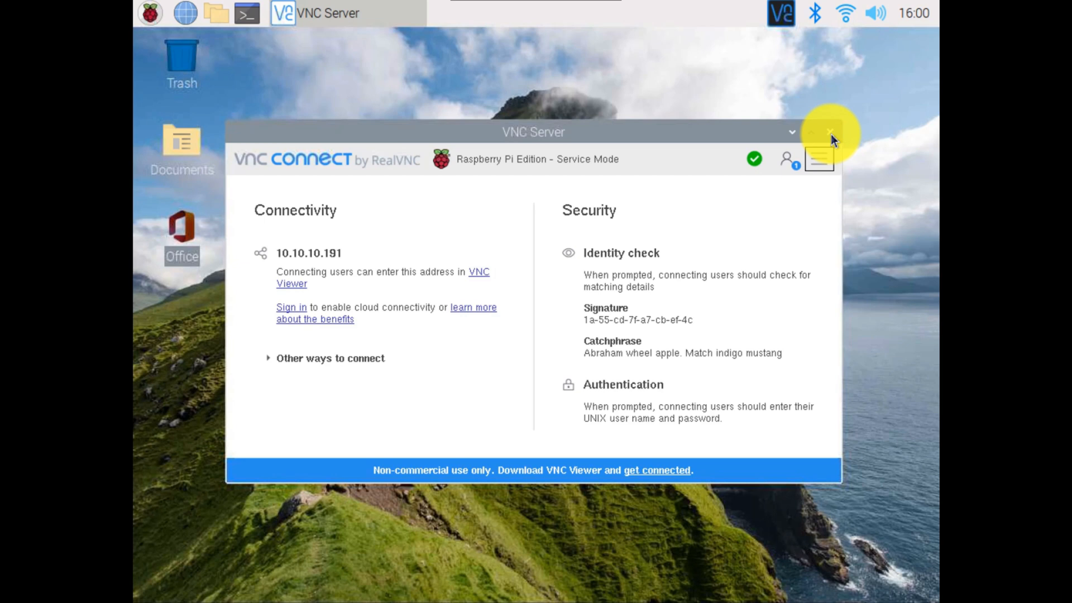
click(830, 132)
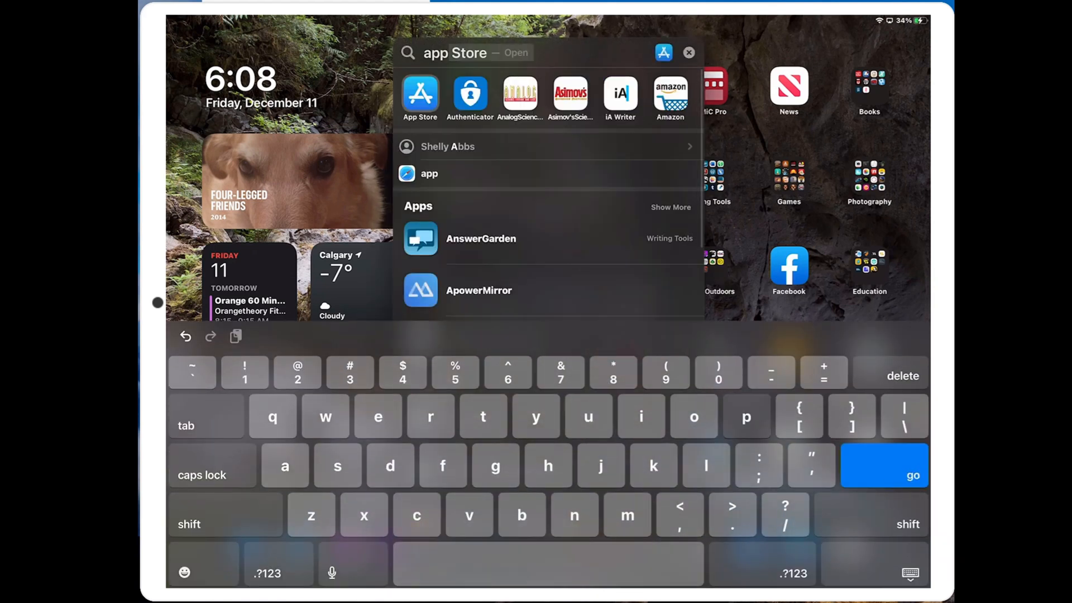
Search the App Store for 'vnc viewer' from its search page
click(420, 98)
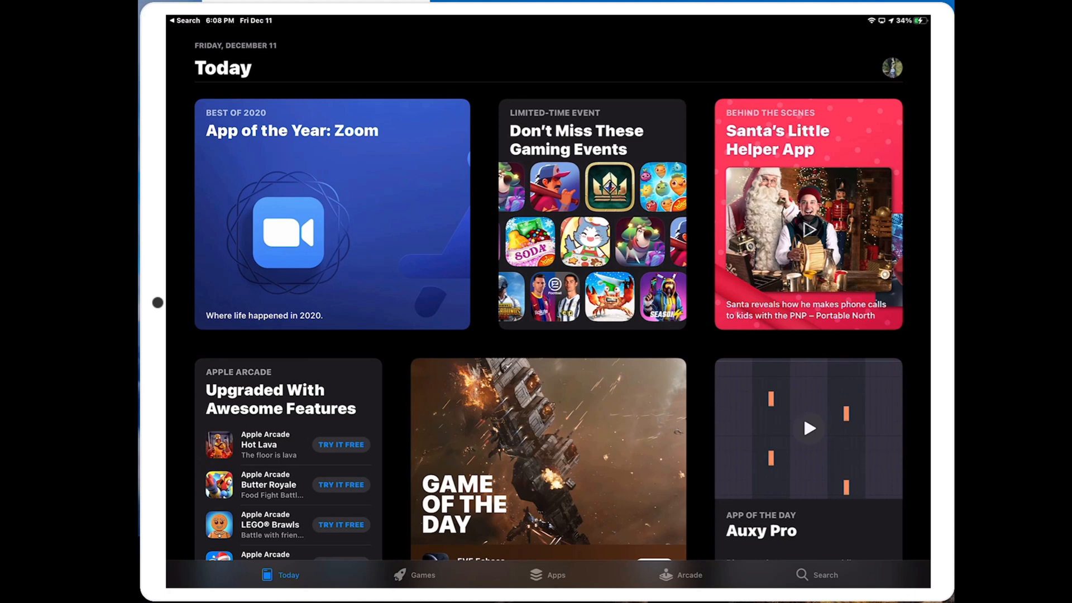
click(824, 574)
text(v)
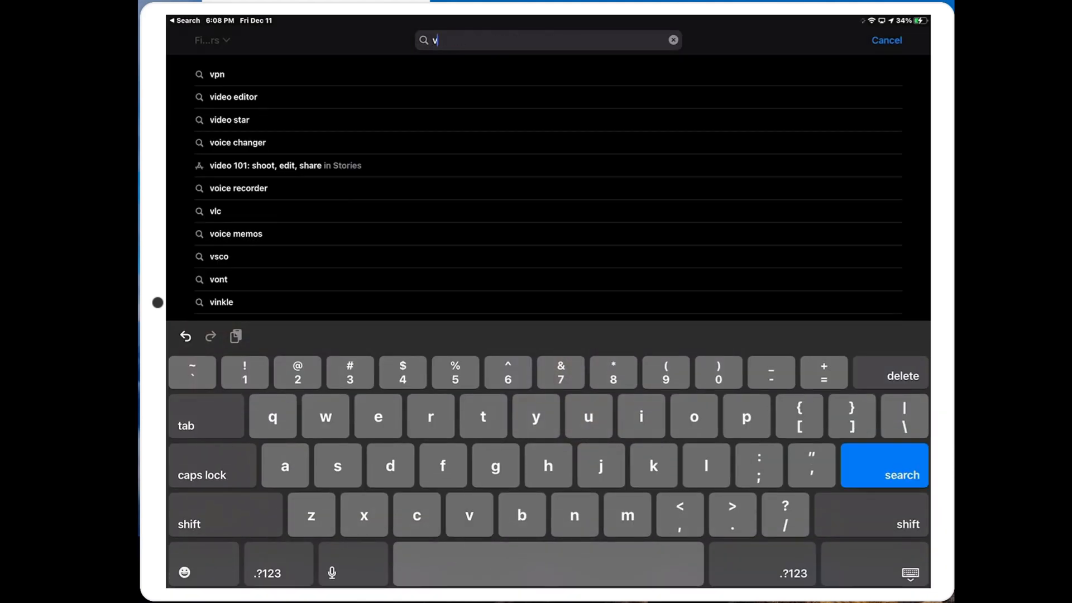
text(nc)
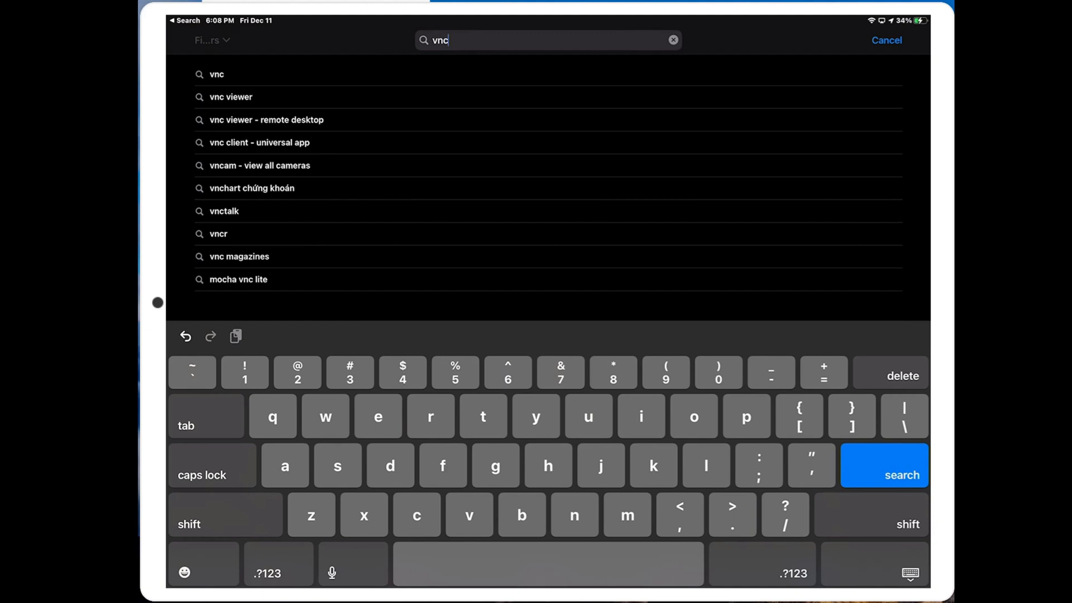
click(230, 96)
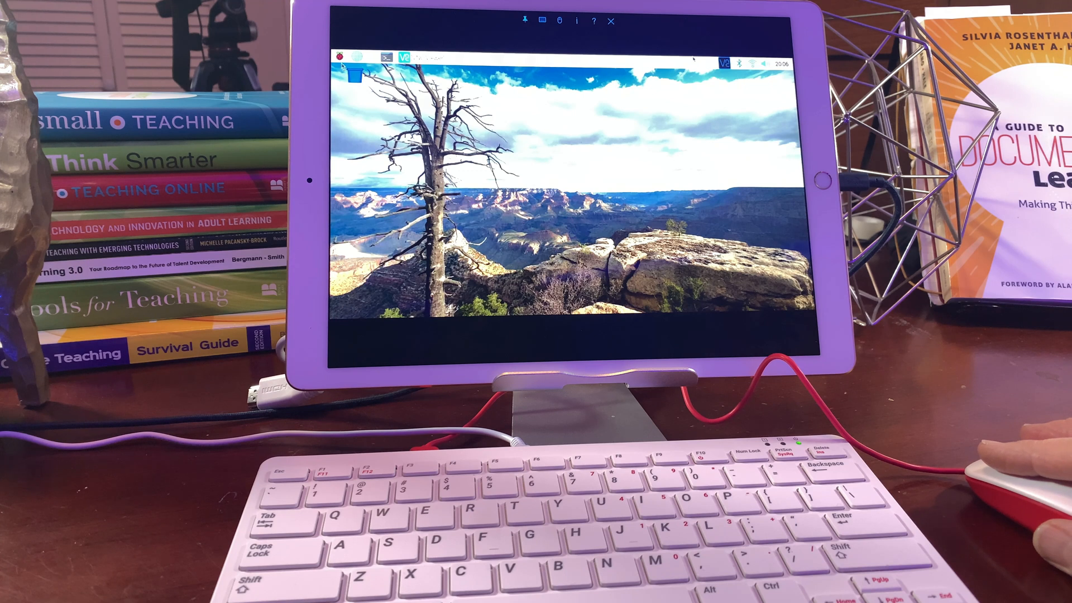
Launch LibreOffice Writer and write 'This is my Raspberry Pi 400' in a new document
click(343, 57)
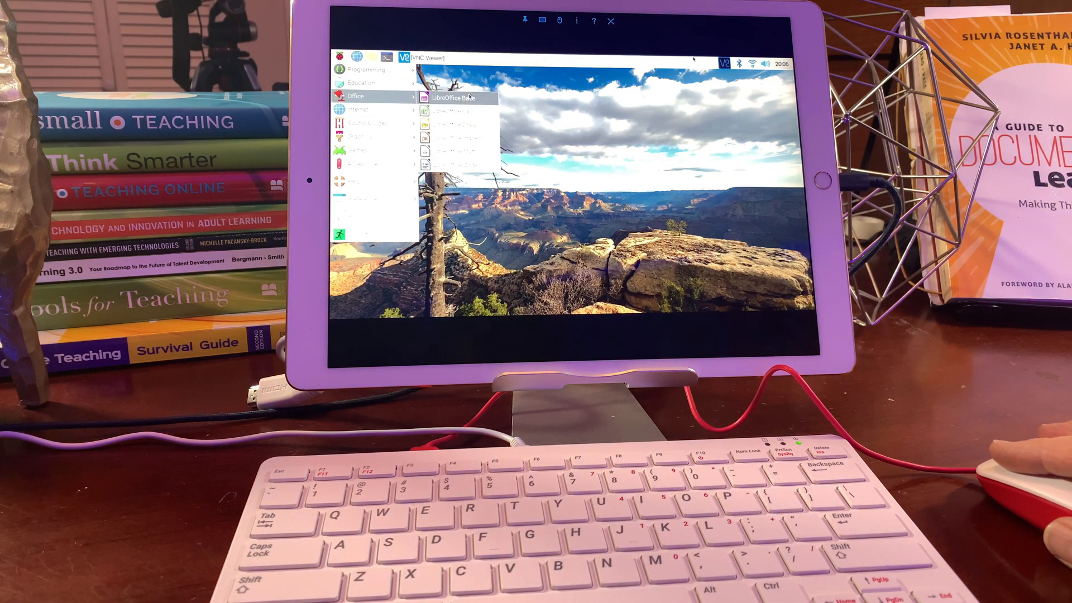
mouse_move(454, 165)
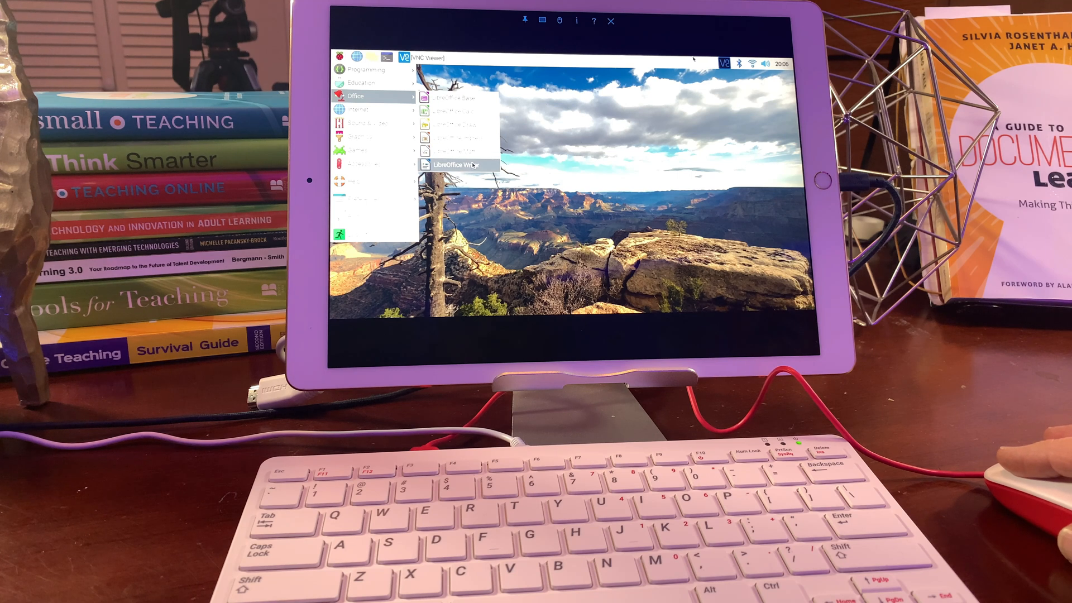
click(453, 165)
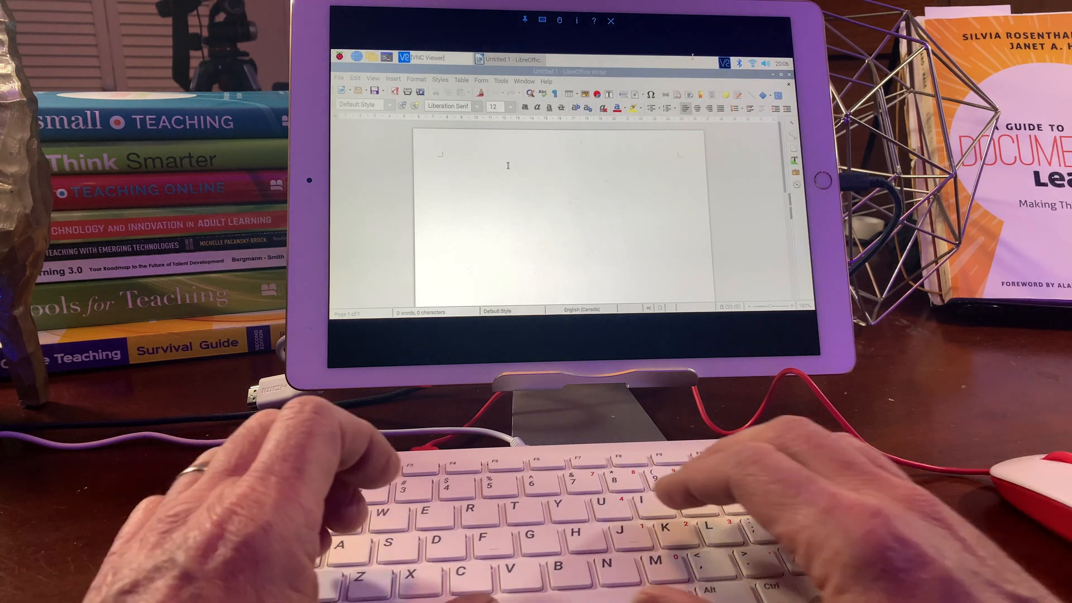
text(This is my Raspberry Pi)
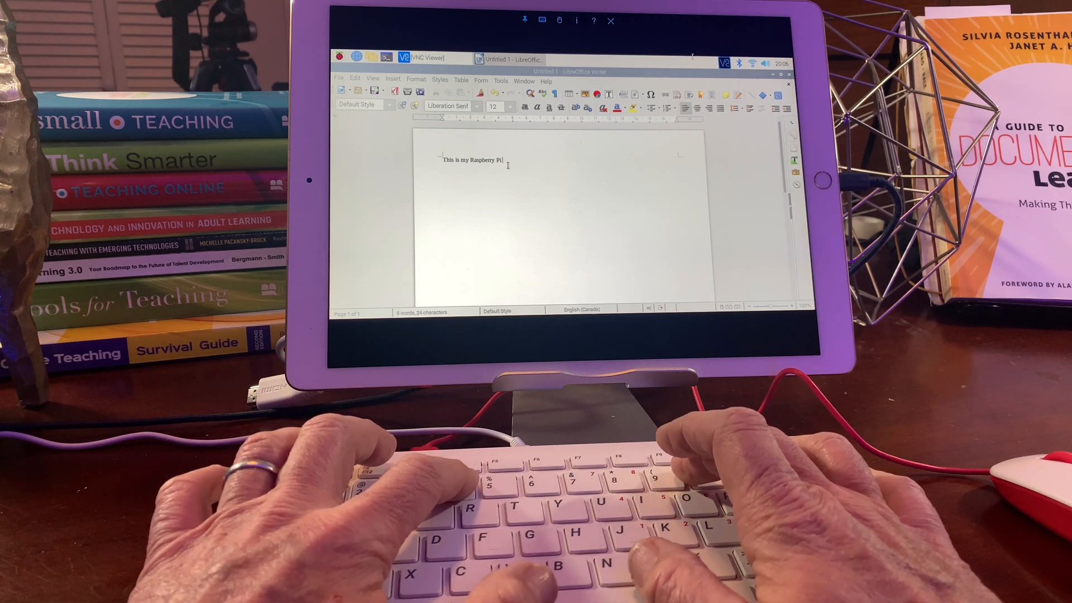
text(400)
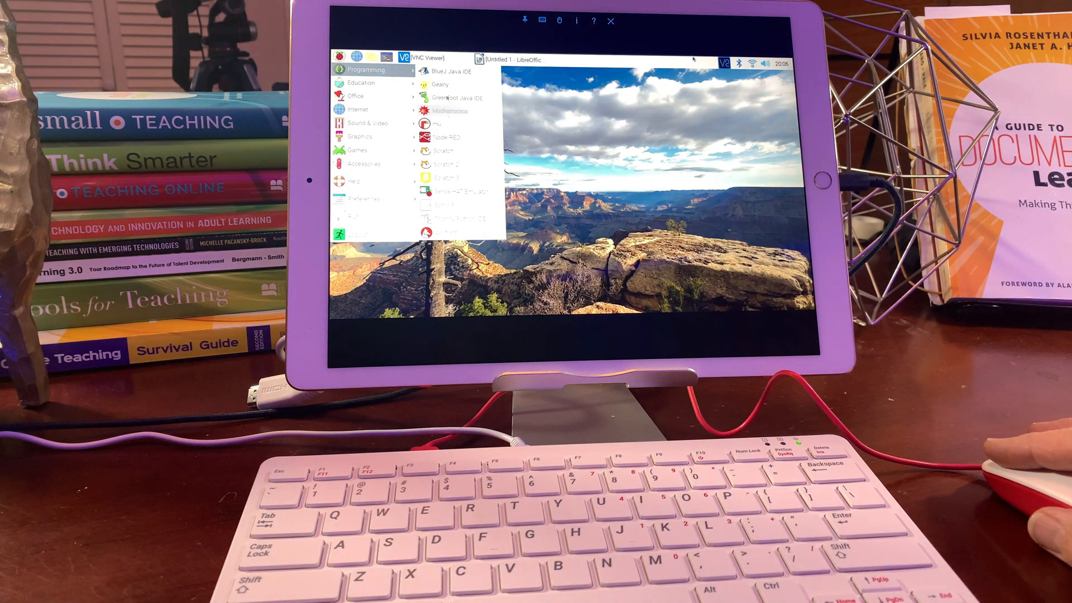
mouse_move(461, 219)
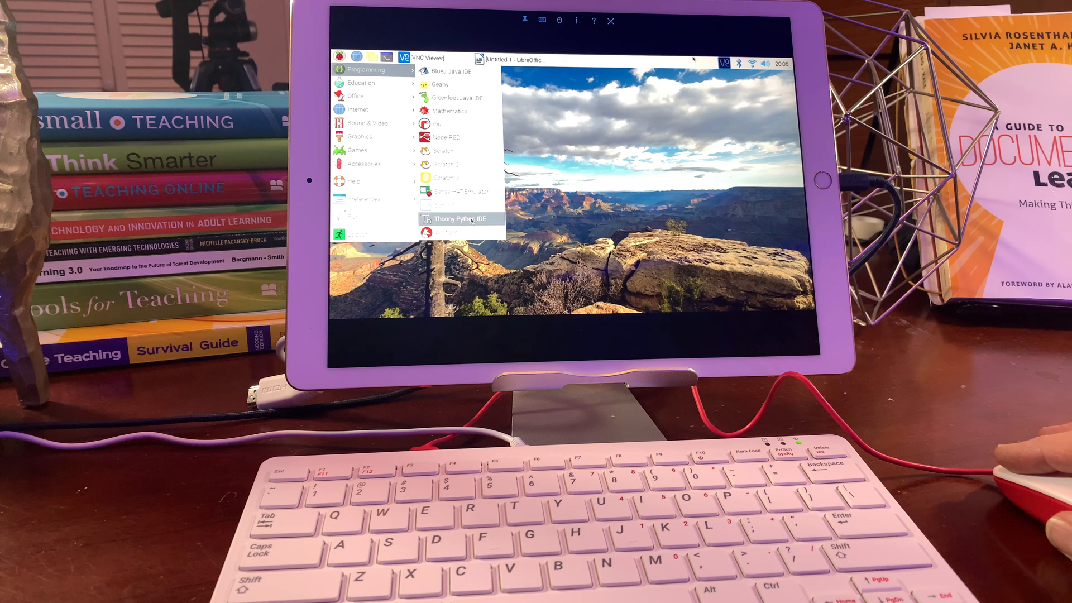
Launch Thonny Python IDE from the Programming menu with an empty editor and shell
click(447, 218)
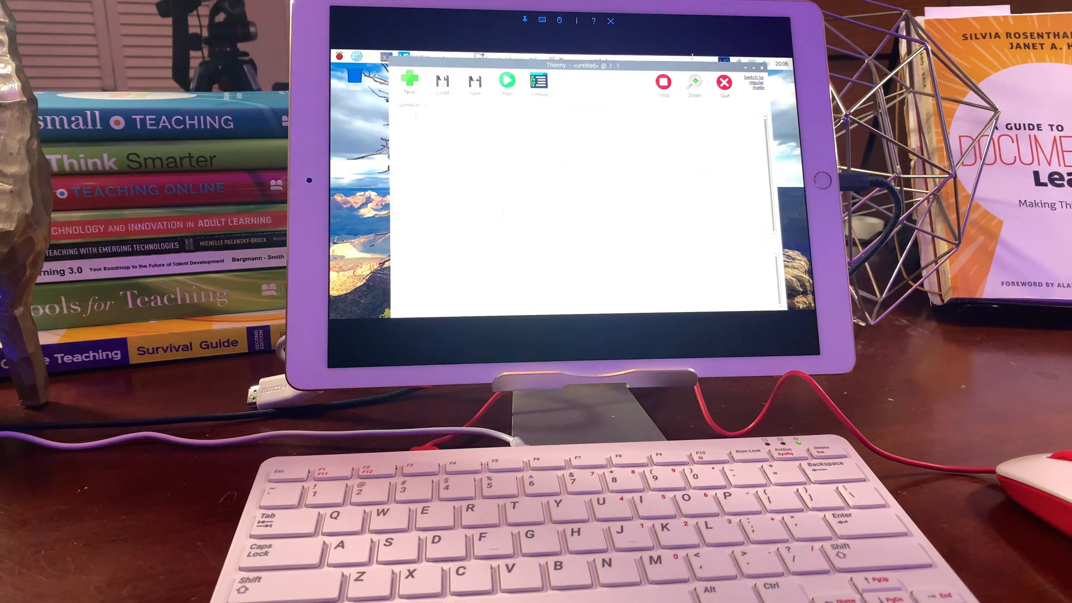
click(756, 82)
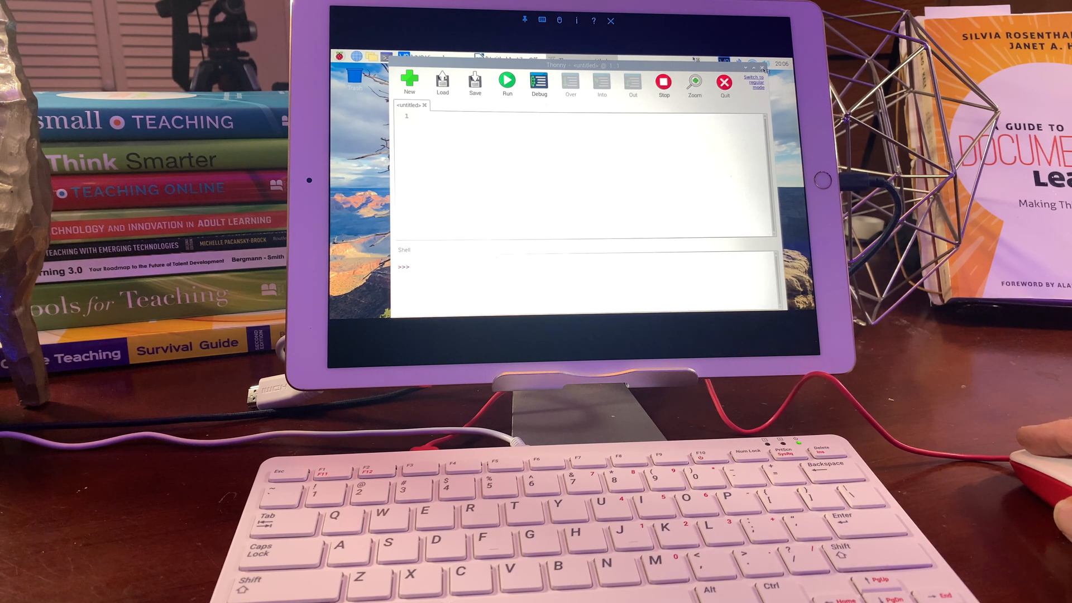
click(762, 68)
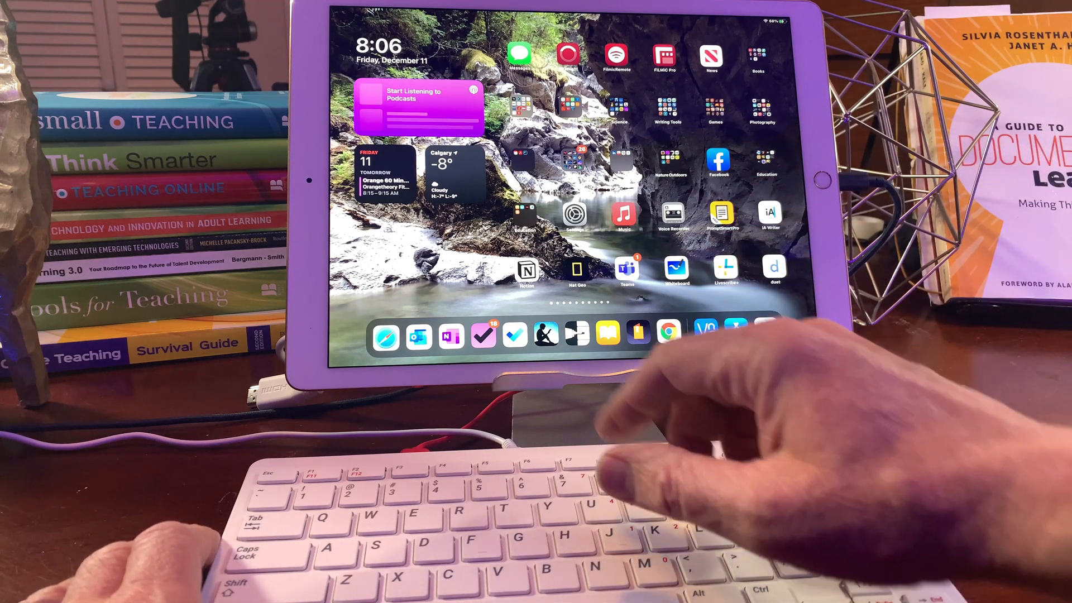
Return to the iPad Home Screen and switch to the Calendar app via the app switcher
scroll(left, 3)
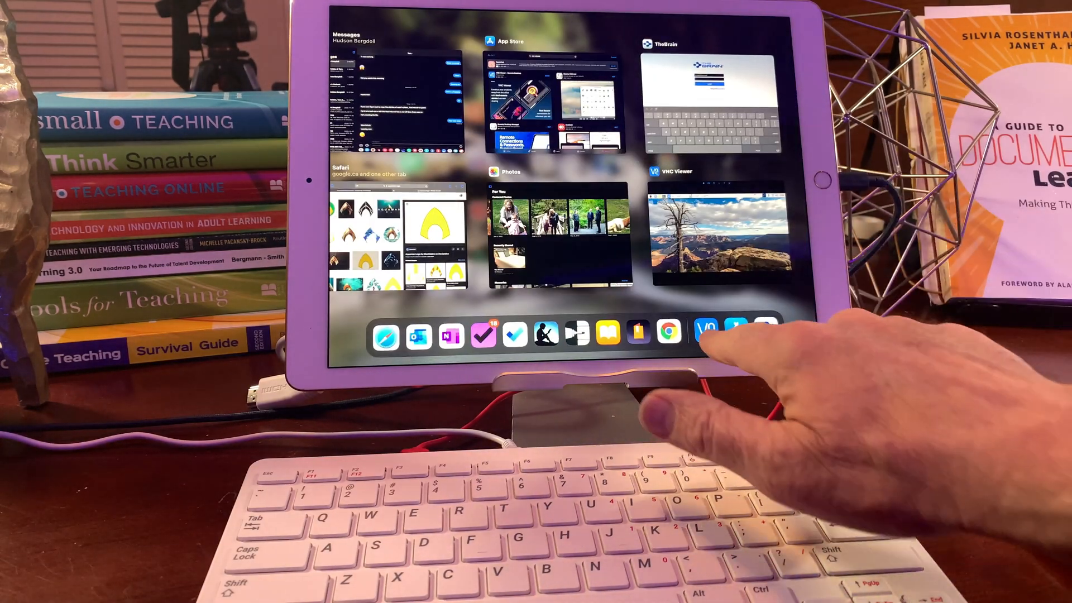
click(720, 226)
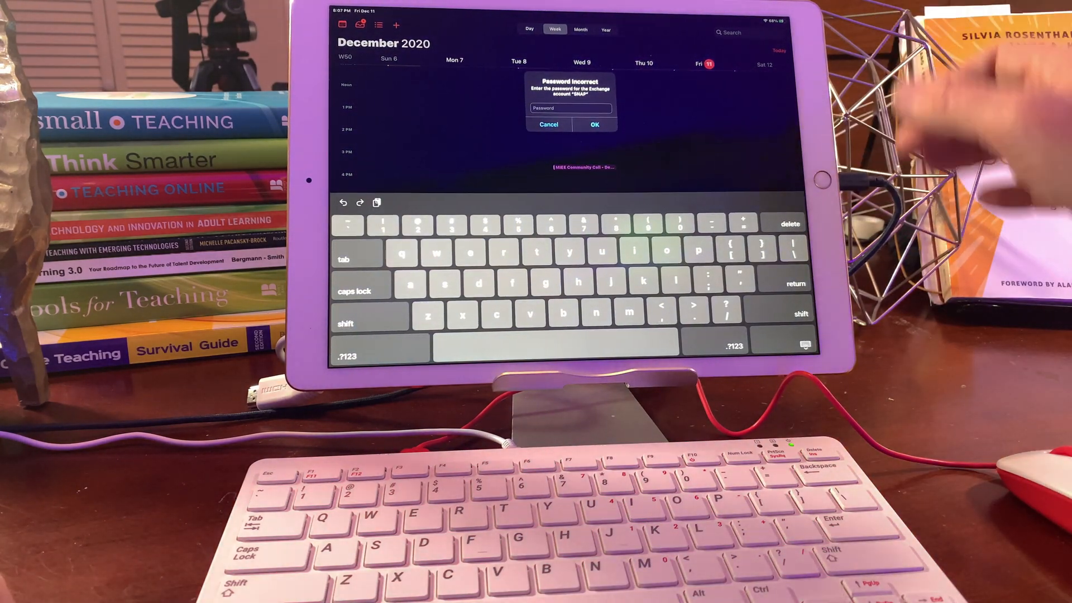
mouse_move(854, 239)
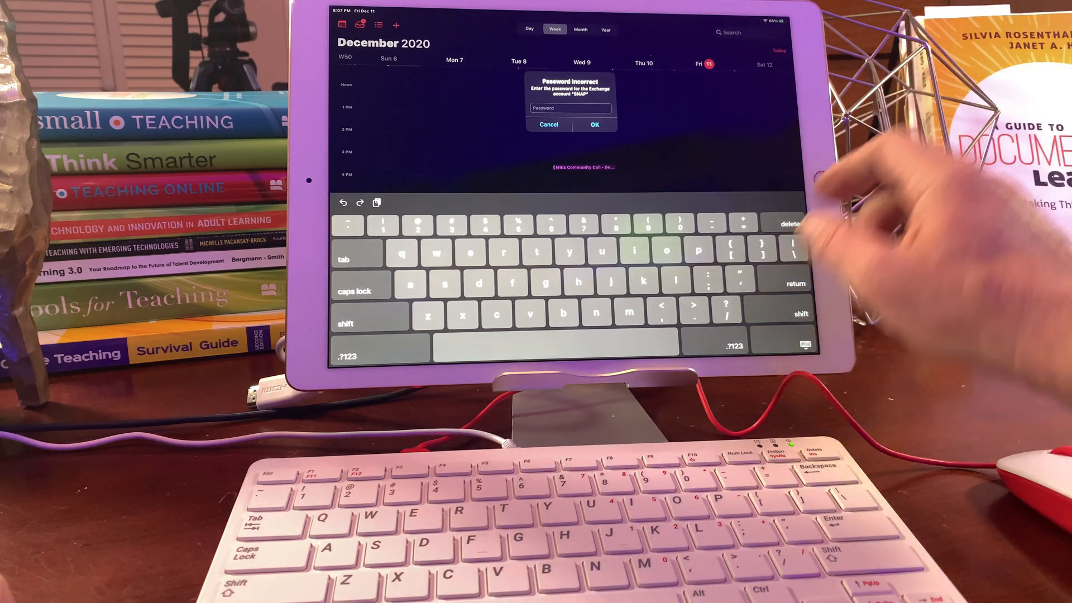